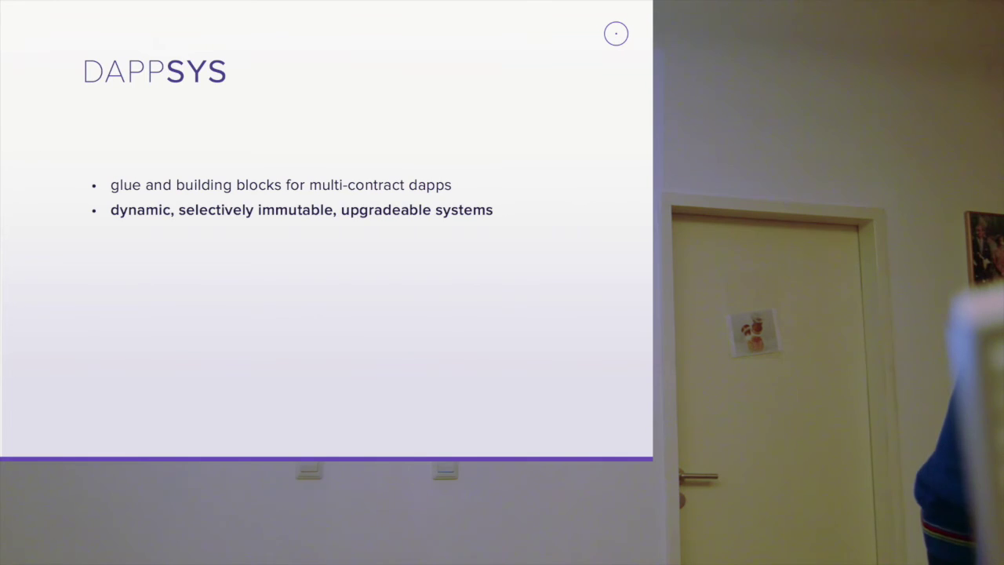
pyautogui.press('Right')
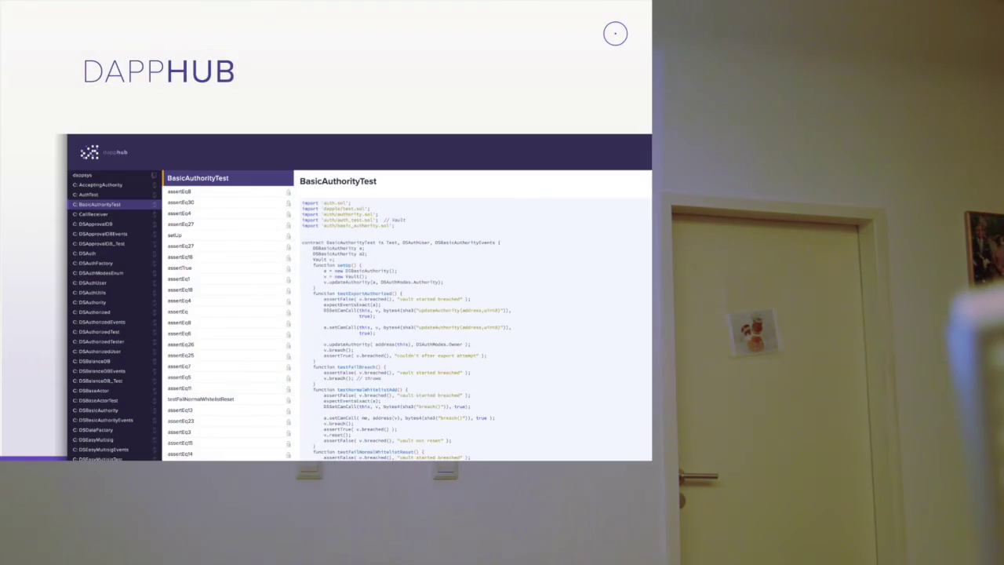